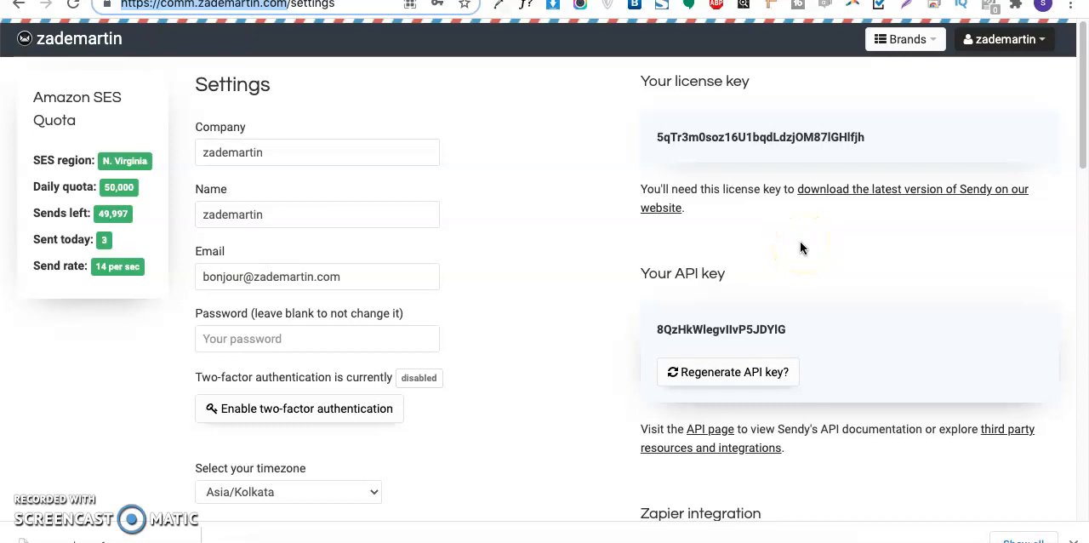
{"action": "mouse_move", "coordinate": [800, 247]}
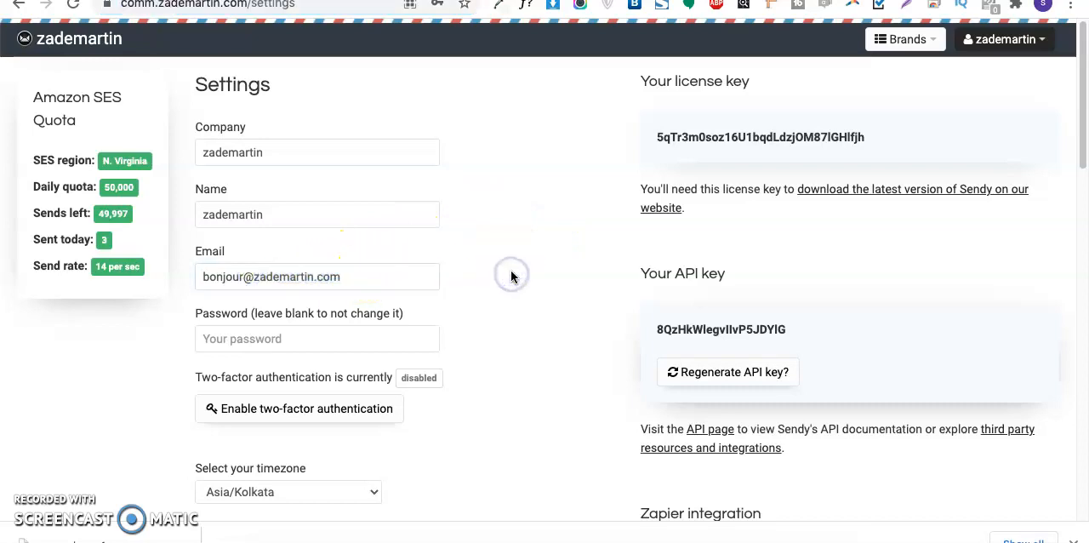
{"action": "mouse_move", "coordinate": [186, 308]}
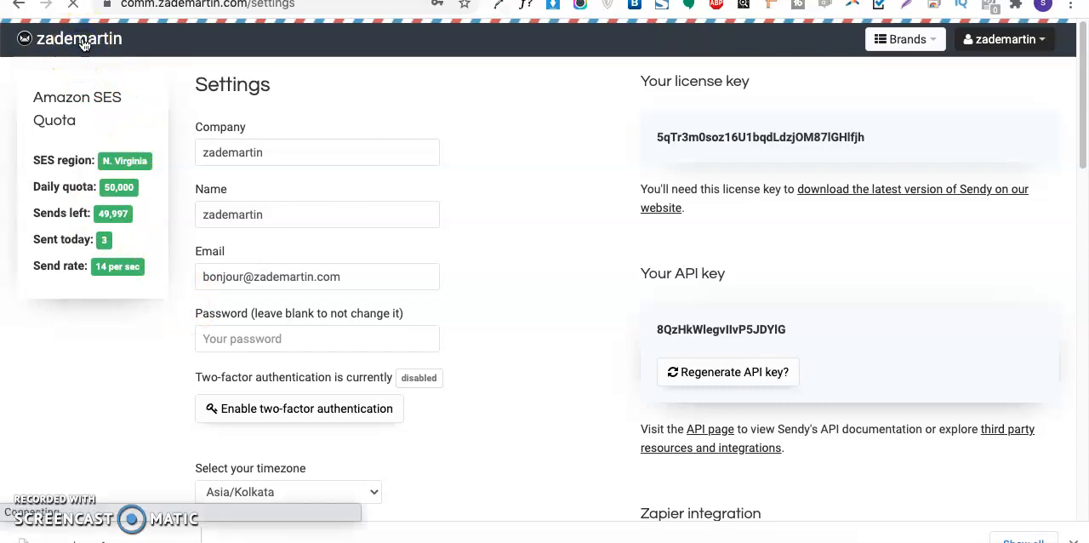
Switch to the Cricgup brand and open its Cricgup list, showing no subscribers
{"action": "left_click", "coordinate": [905, 40]}
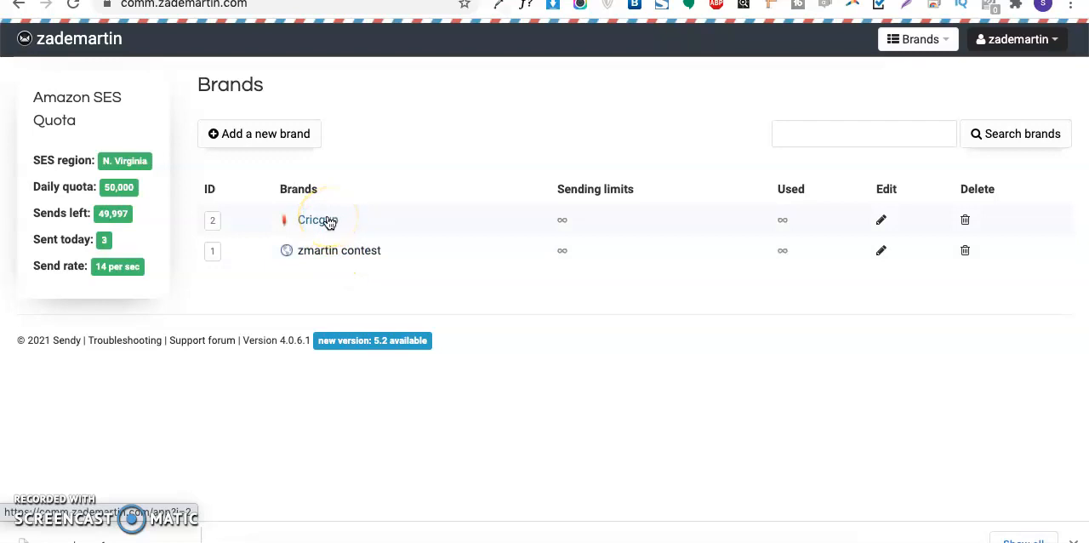
{"action": "left_click", "coordinate": [317, 219]}
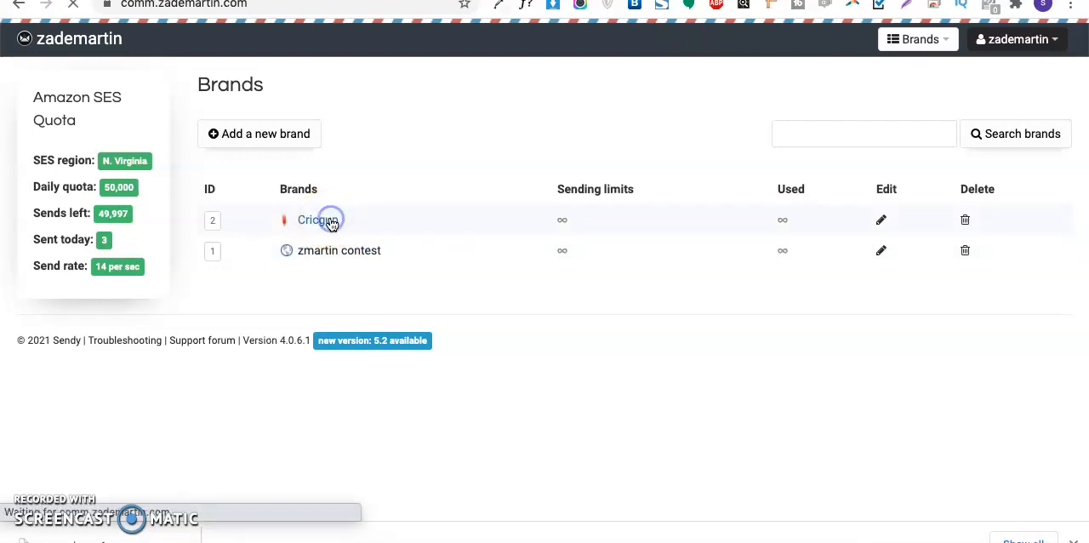
{"action": "left_click", "coordinate": [316, 220]}
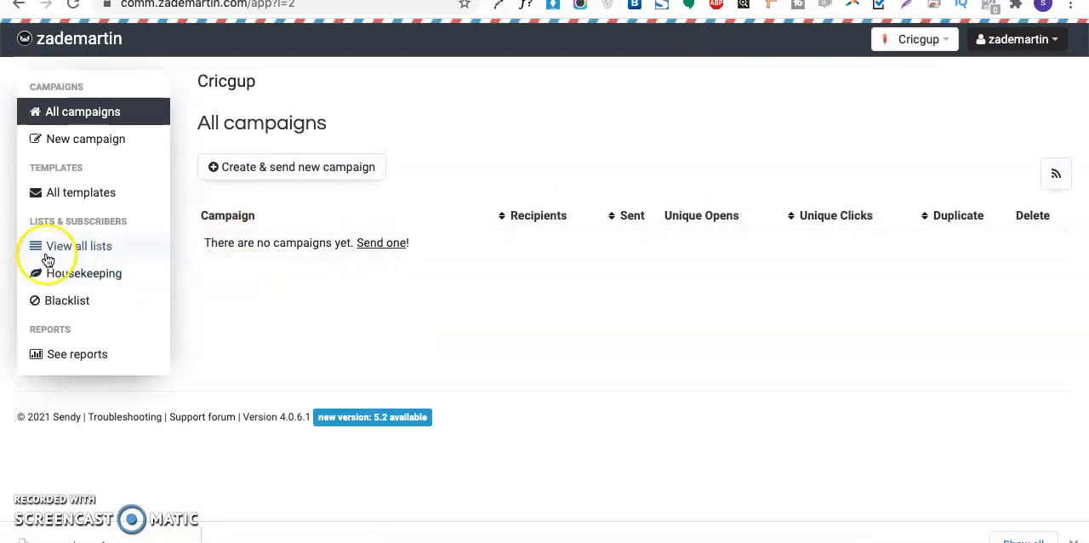
{"action": "left_click", "coordinate": [80, 246]}
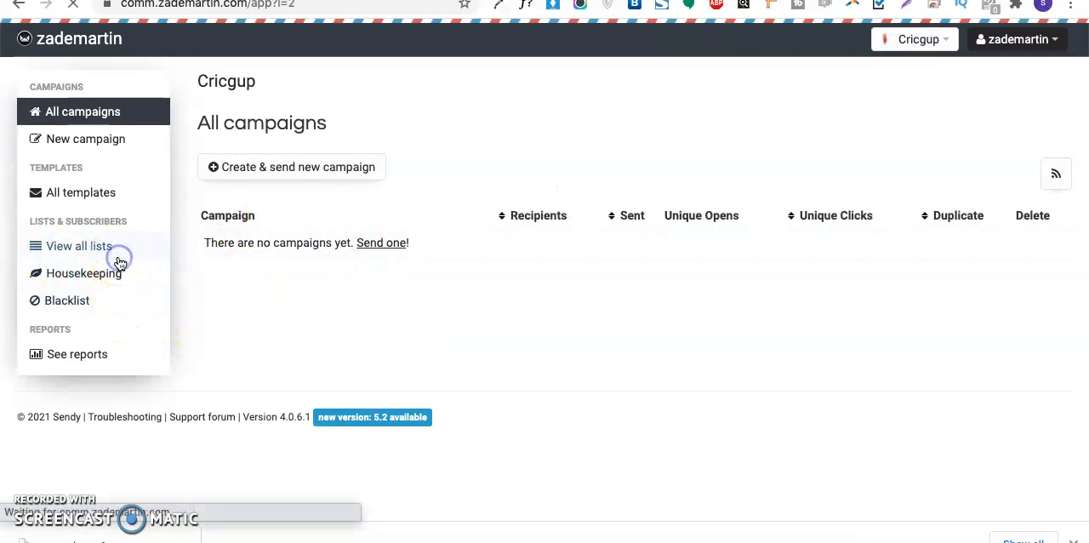
{"action": "left_click", "coordinate": [77, 246]}
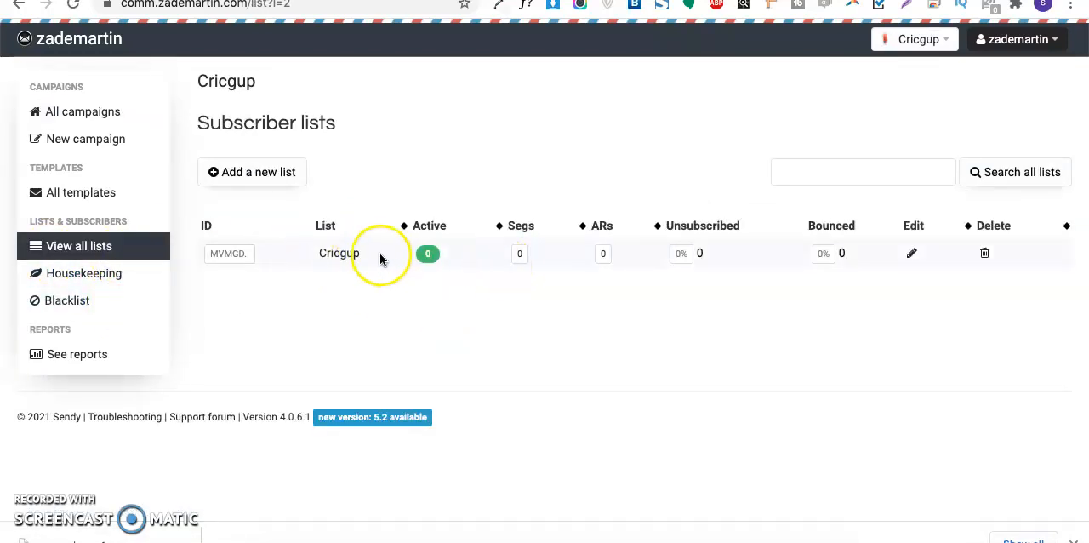
{"action": "mouse_move", "coordinate": [500, 260]}
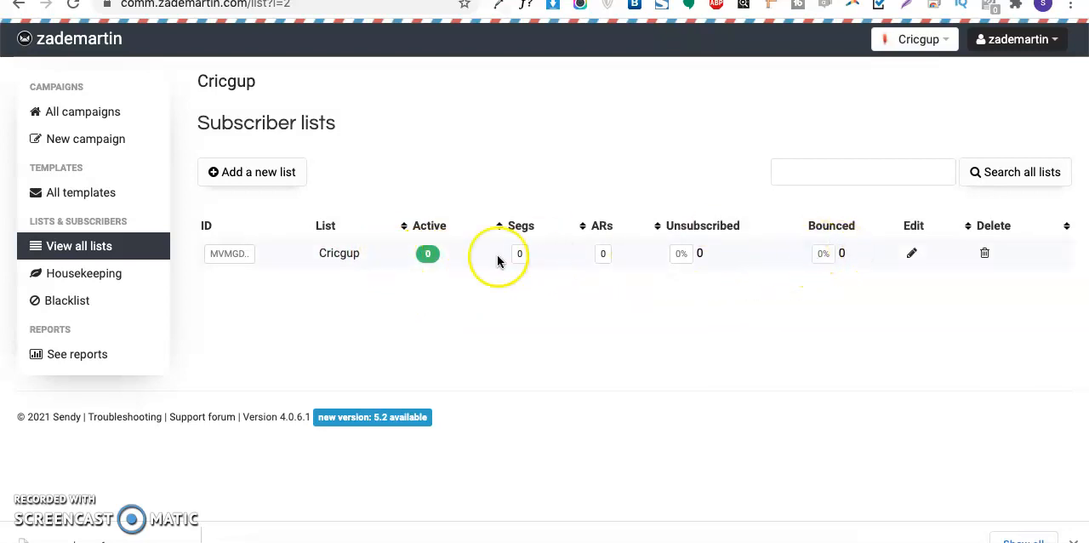
{"action": "mouse_move", "coordinate": [953, 297]}
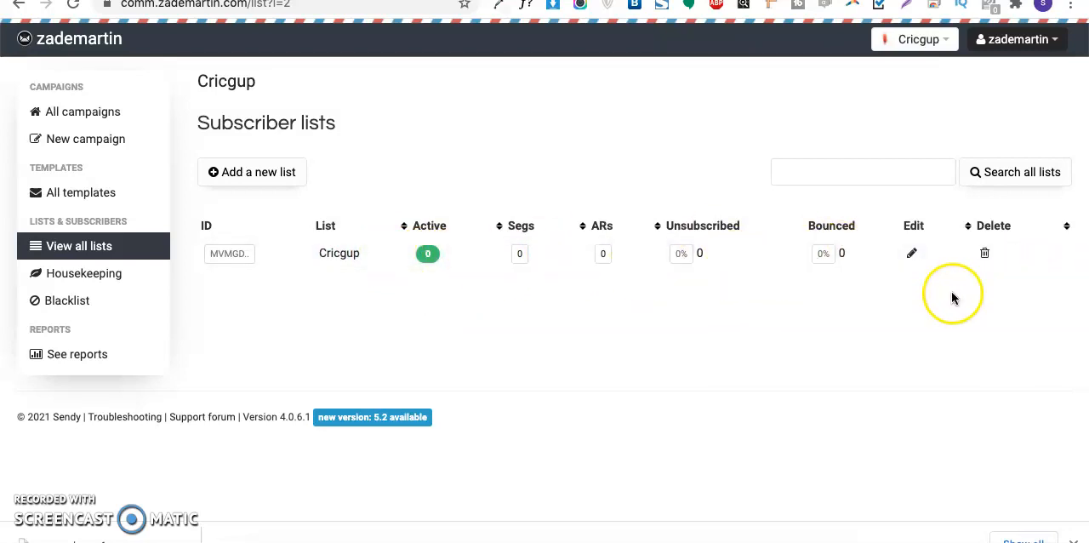
{"action": "left_click", "coordinate": [339, 253]}
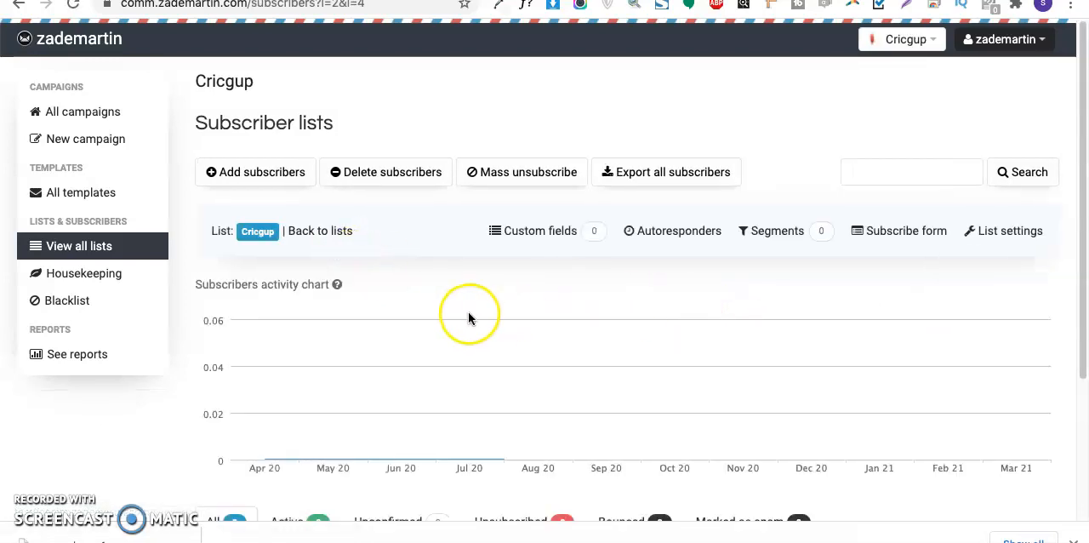
{"action": "scroll", "scroll_direction": "down", "scroll_amount": 3}
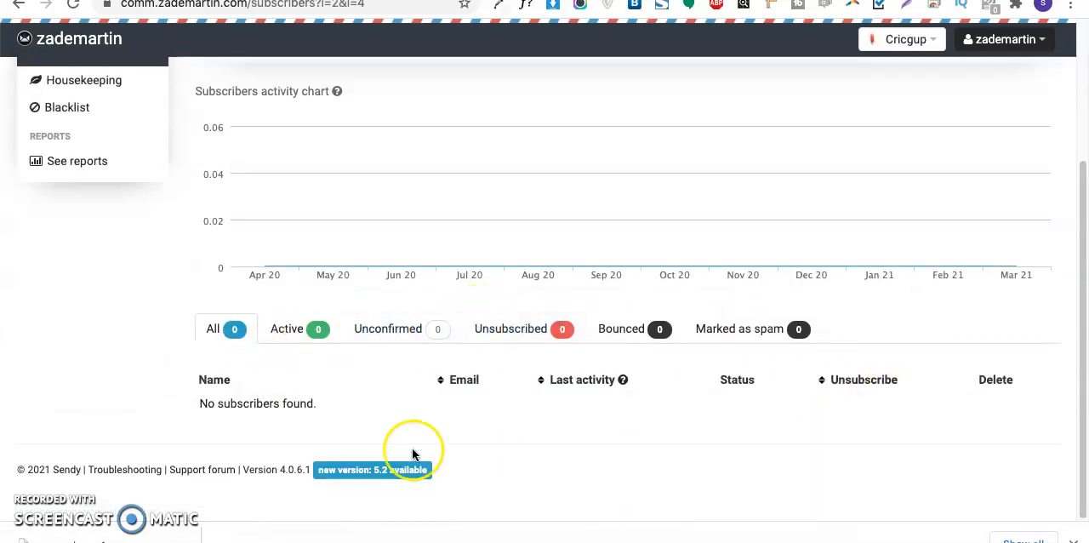
{"action": "mouse_move", "coordinate": [417, 301]}
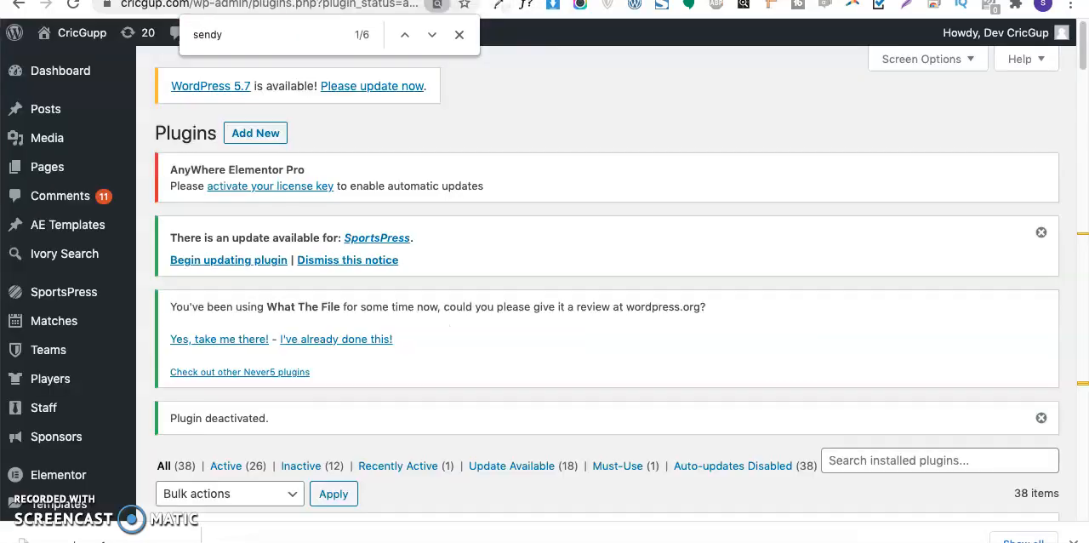
Use Find to jump through Sendy mentions to the active Sendy Widget plugin entry
{"action": "scroll", "scroll_direction": "down", "scroll_amount": 3}
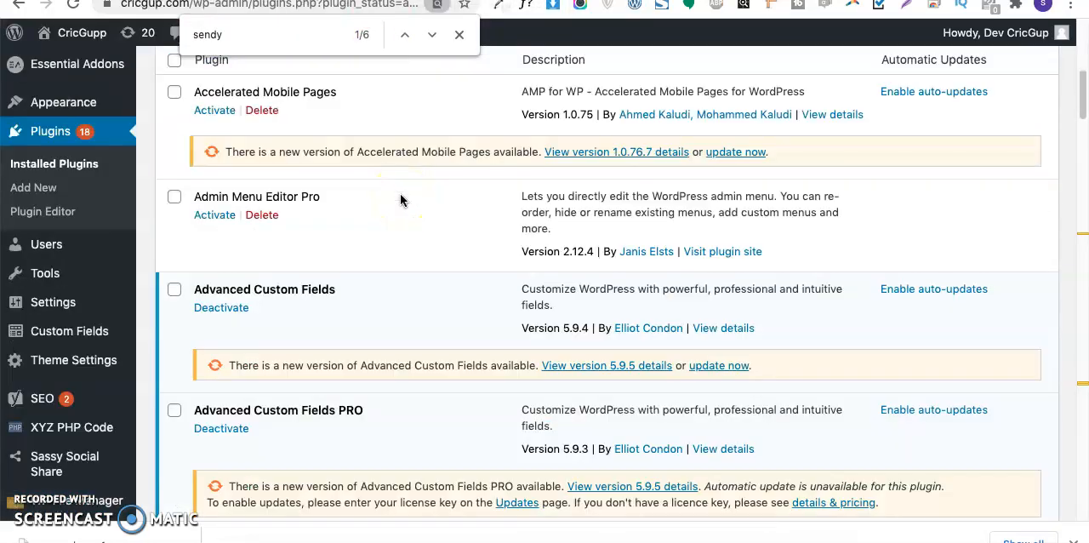
{"action": "left_click", "coordinate": [433, 35]}
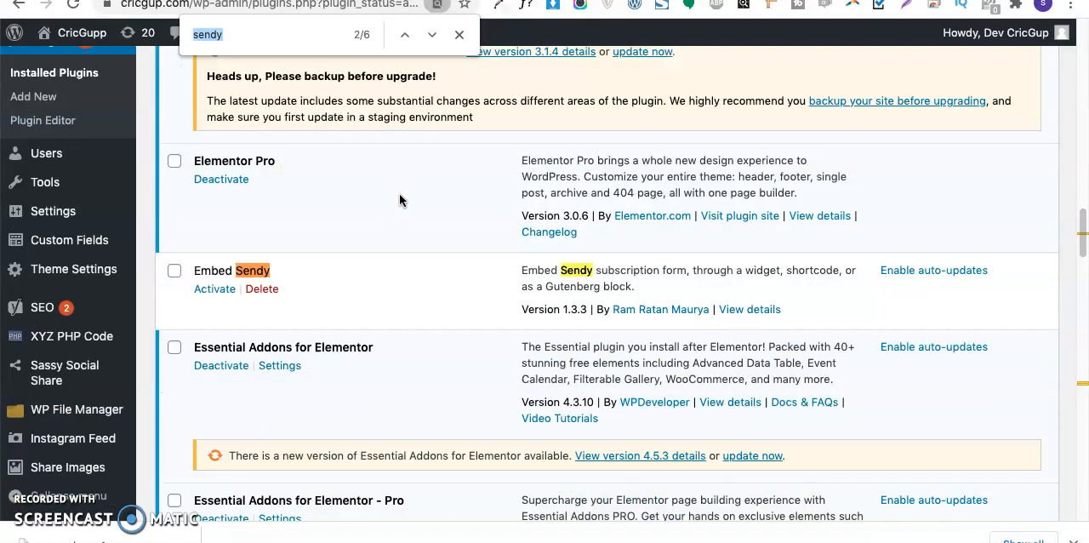
{"action": "left_click", "coordinate": [432, 35]}
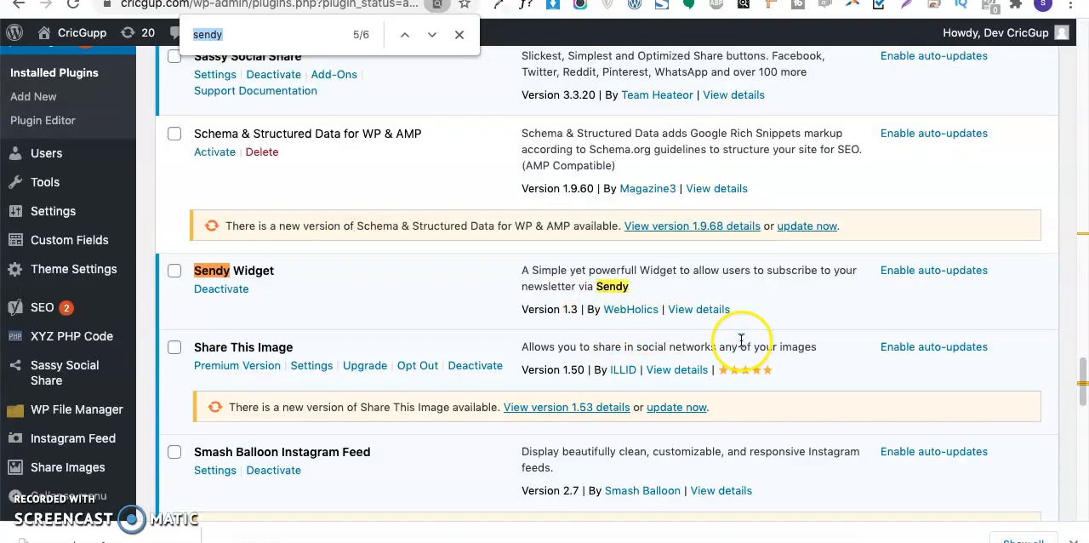
{"action": "mouse_move", "coordinate": [283, 332]}
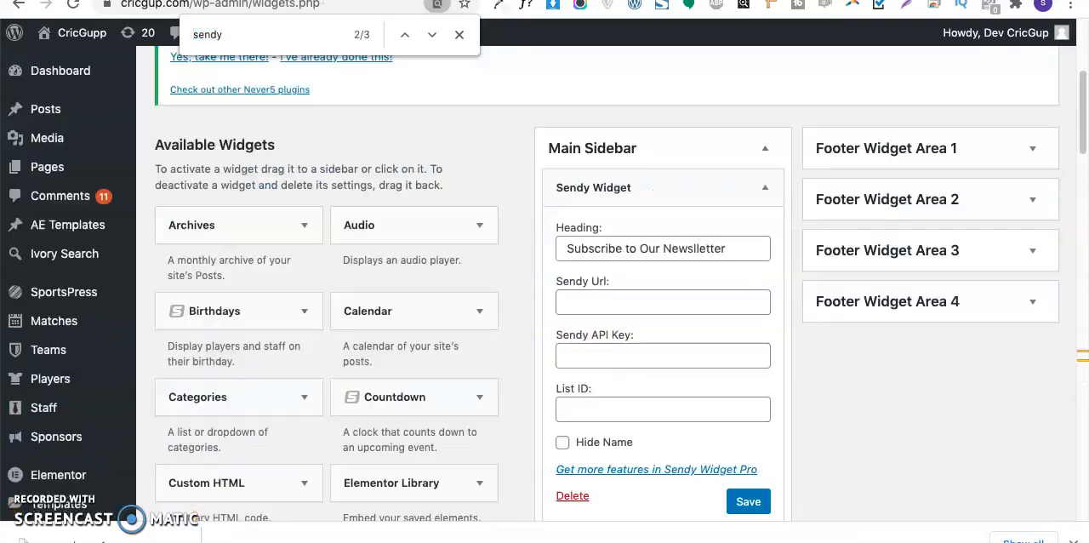
Re-expand the Sendy Widget in Main Sidebar and focus its empty Sendy Url field
{"action": "scroll", "scroll_direction": "down", "scroll_amount": 3}
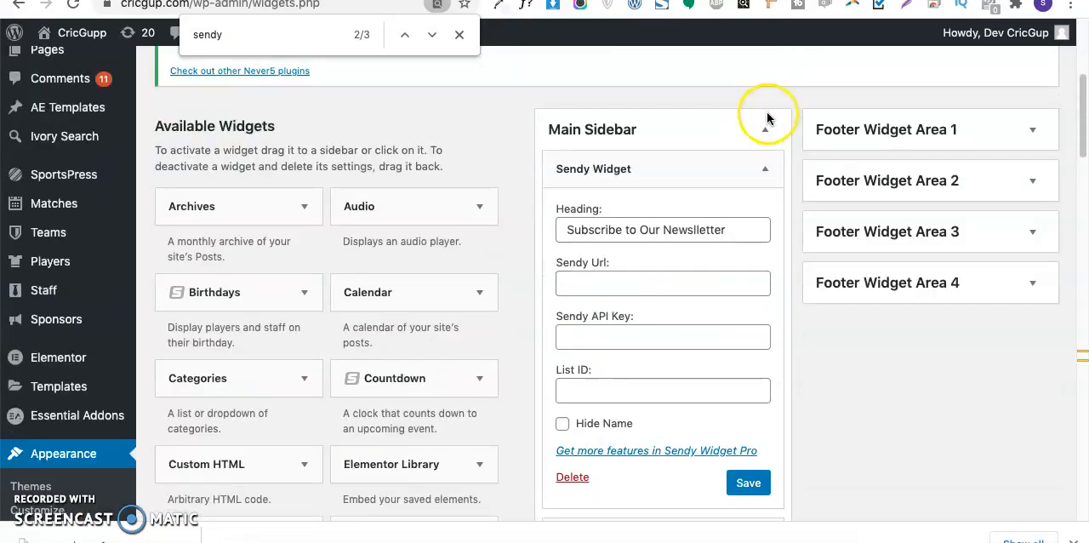
{"action": "left_click", "coordinate": [765, 168]}
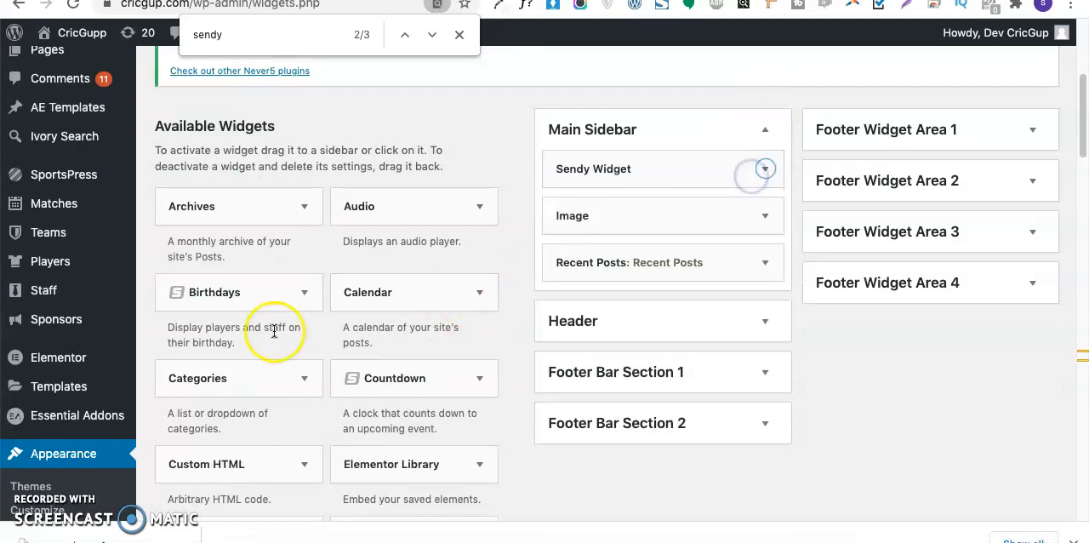
{"action": "scroll", "scroll_direction": "down", "scroll_amount": 3}
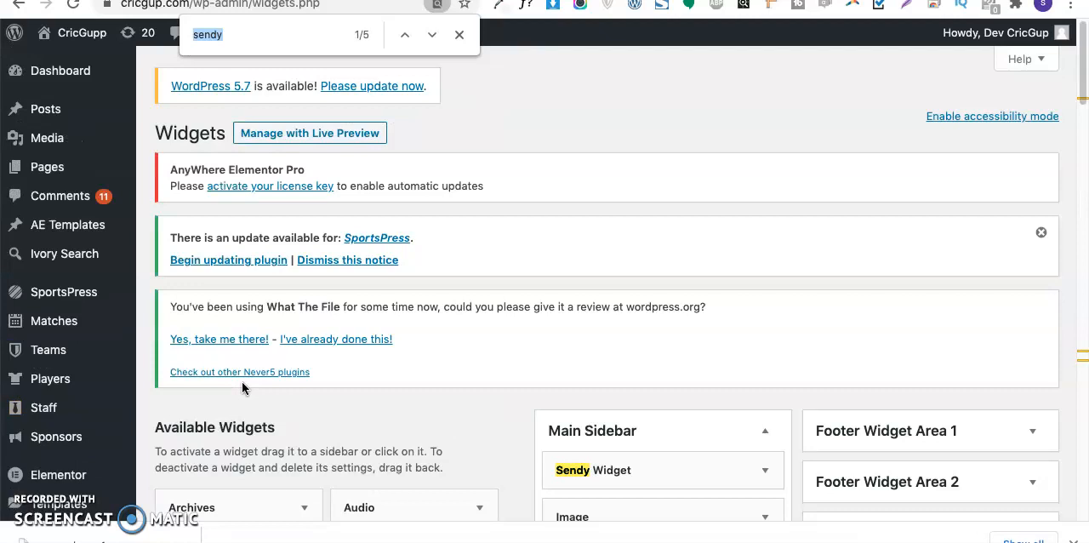
{"action": "left_click", "coordinate": [432, 35]}
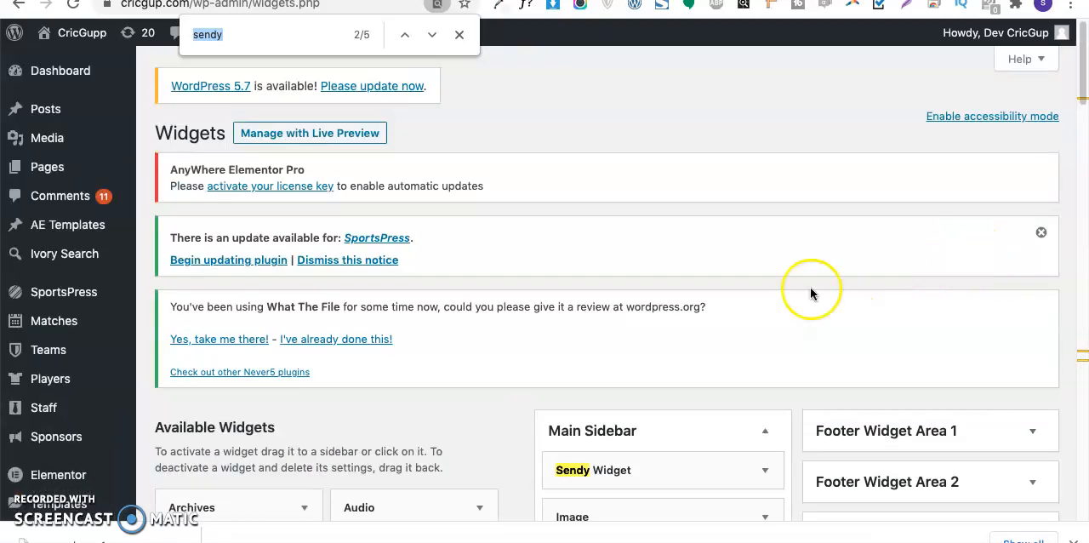
{"action": "scroll", "scroll_direction": "down", "scroll_amount": 3}
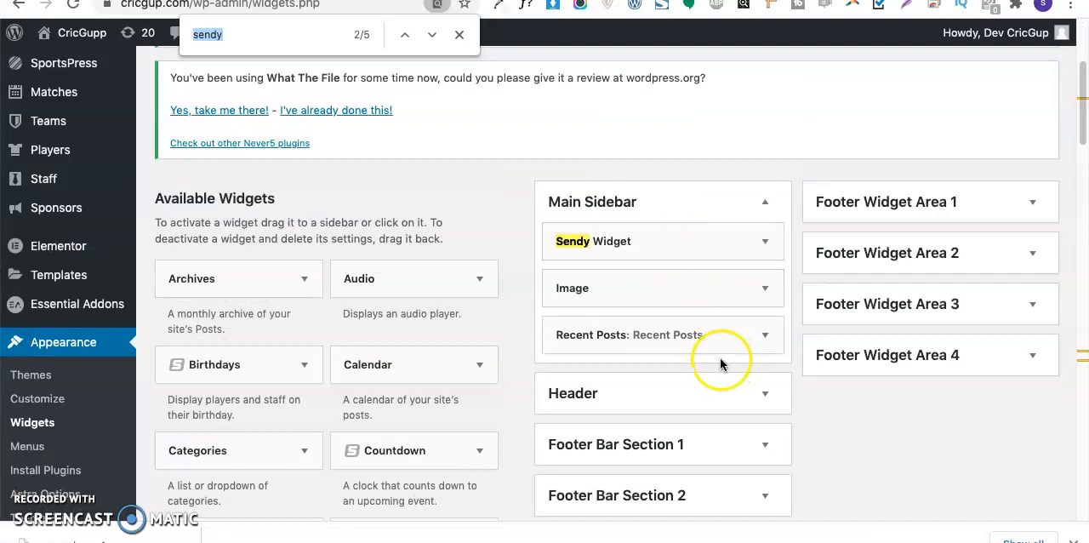
{"action": "left_click", "coordinate": [662, 241]}
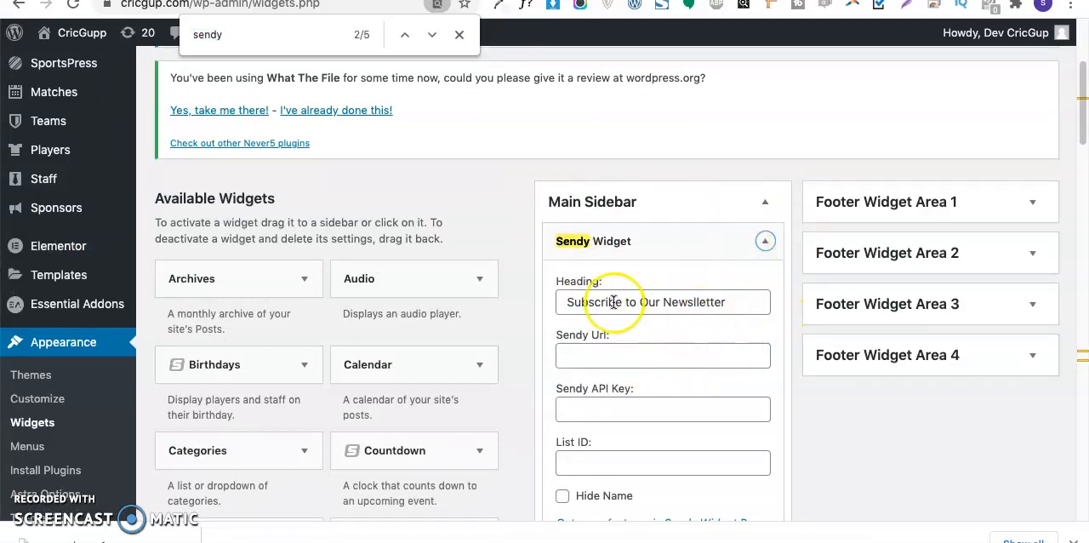
{"action": "scroll", "scroll_direction": "down", "scroll_amount": 3}
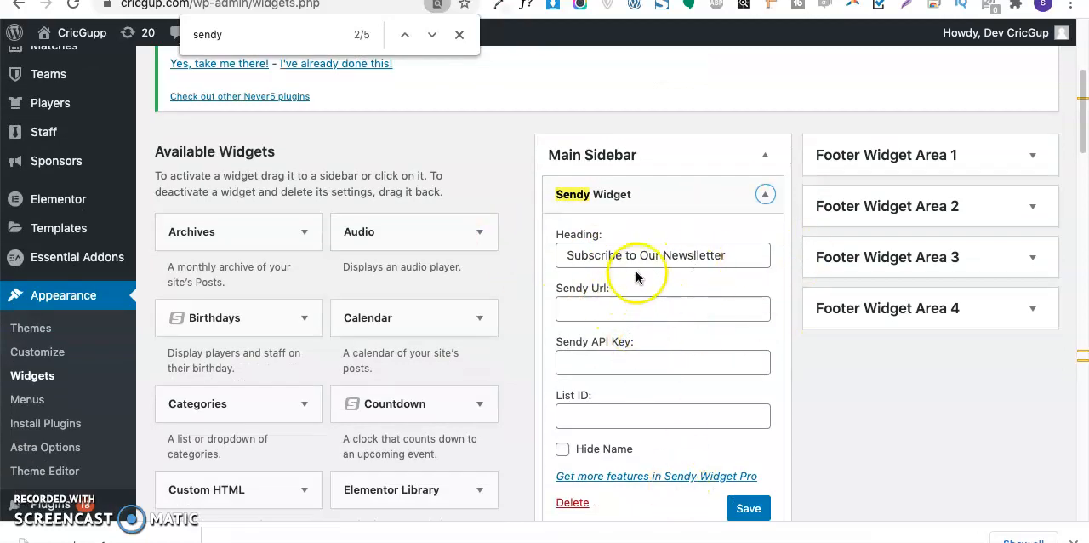
{"action": "left_click", "coordinate": [662, 308]}
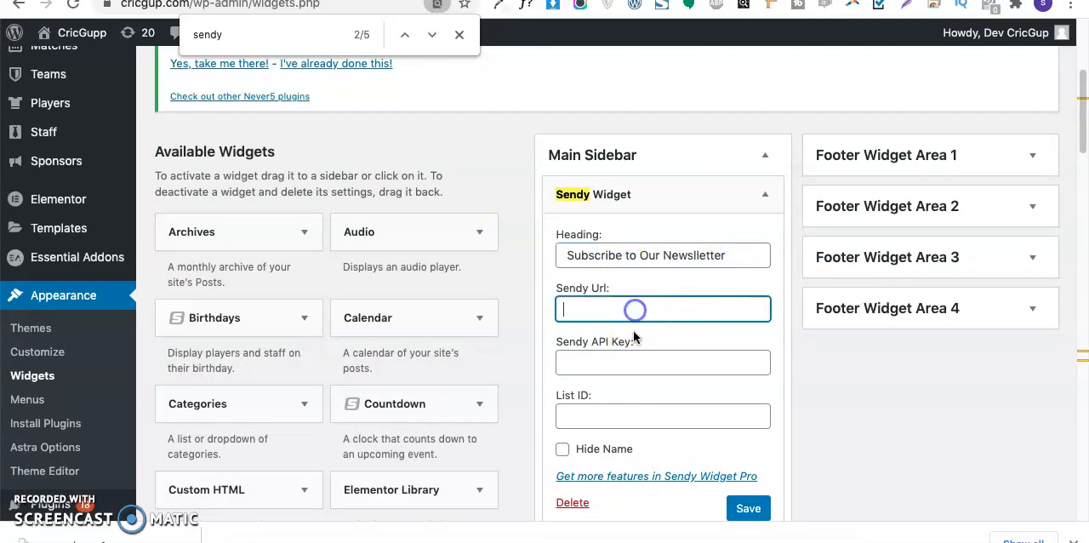
{"action": "mouse_move", "coordinate": [686, 309]}
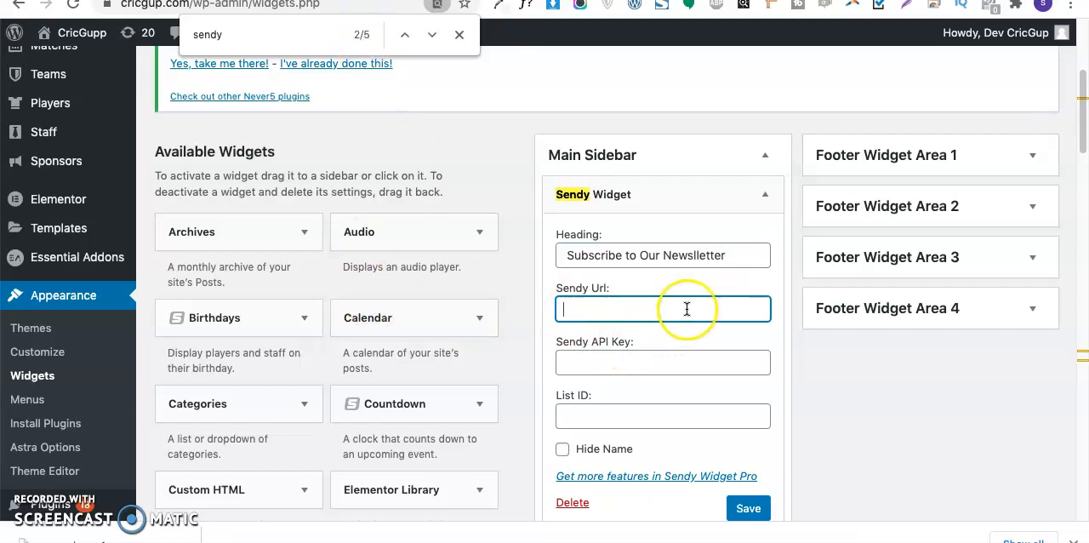
{"action": "type", "text": "https://comm.zademartin.com/"}
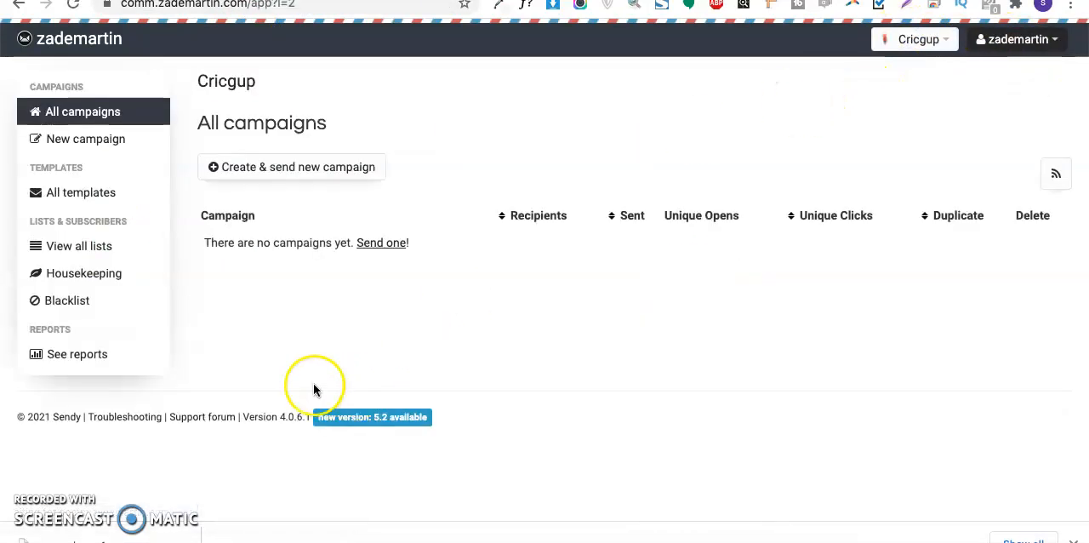
{"action": "mouse_move", "coordinate": [83, 192]}
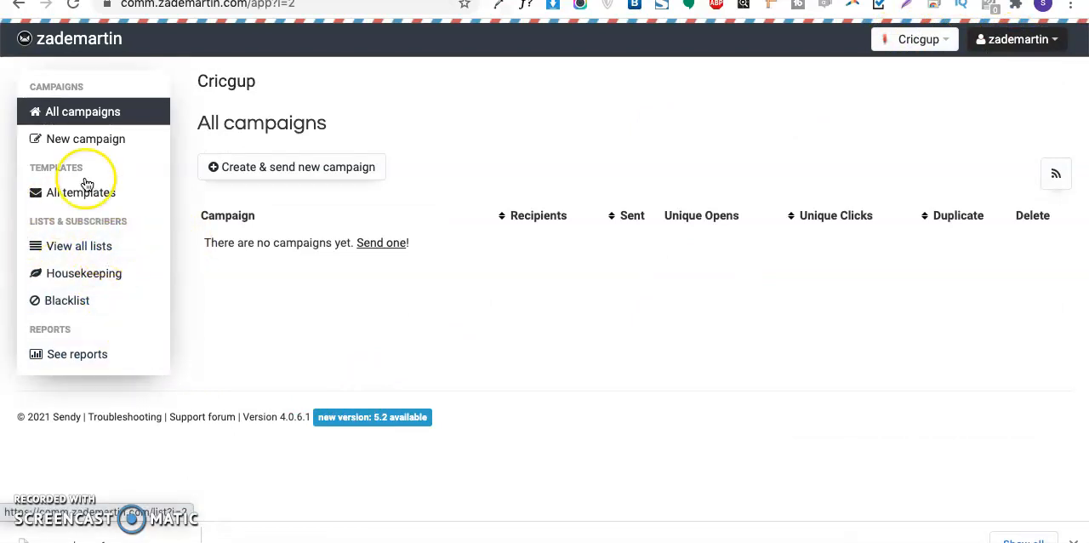
{"action": "mouse_move", "coordinate": [80, 246]}
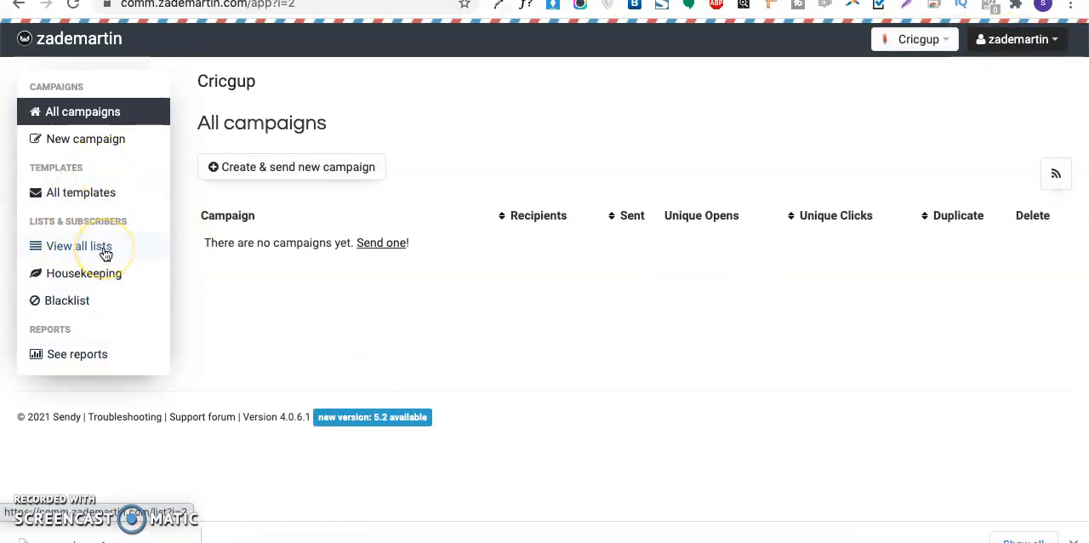
Show all of Sendy's subscriber lists to find the list ID
{"action": "left_click", "coordinate": [79, 246]}
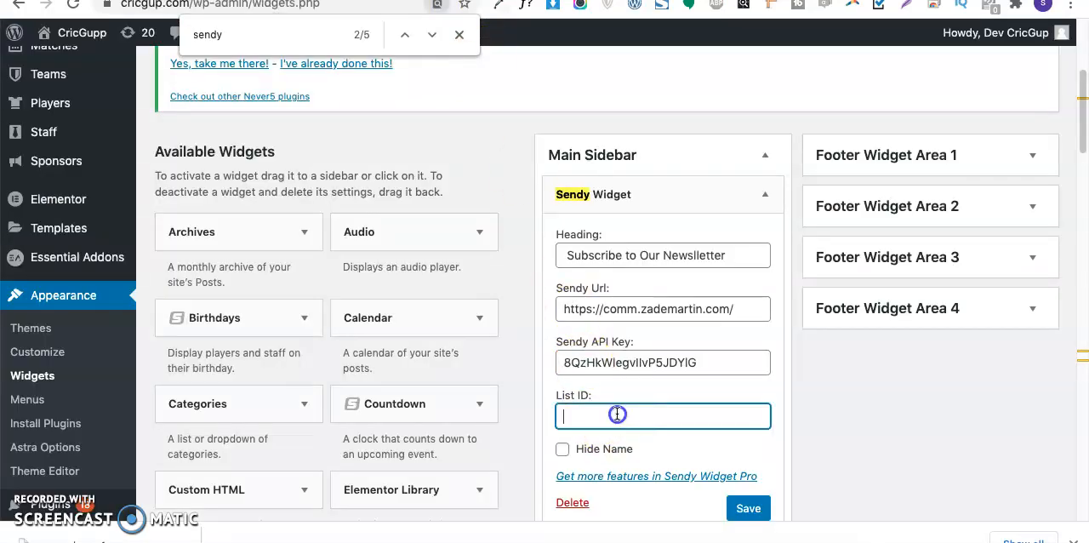
Enter list ID MVMGDFX5gsCAb3AcCfFn3g, save the widget, and open the live site
{"action": "type", "text": "MVMGDFX5gsCAb3AcCfFn3g"}
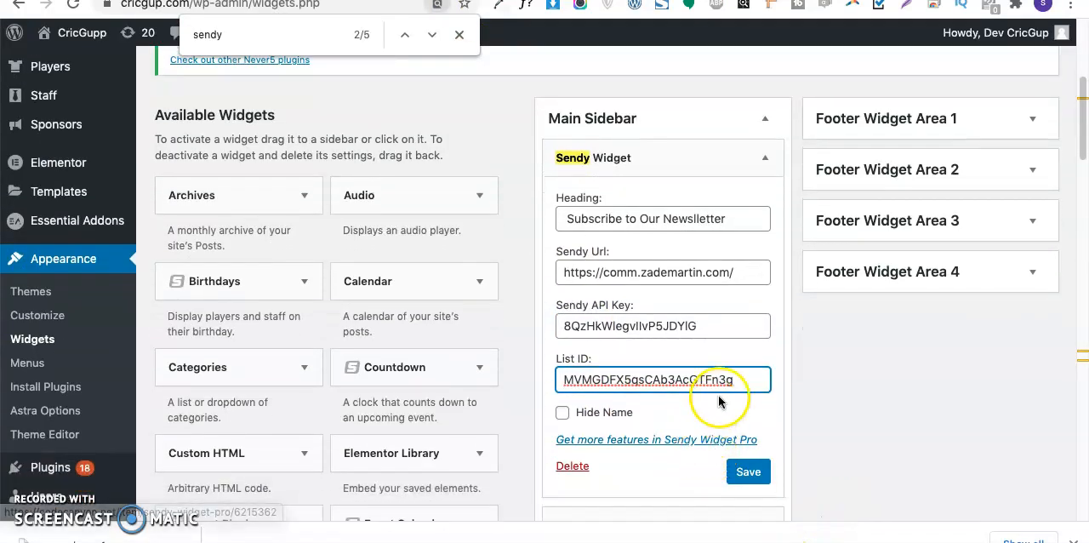
{"action": "left_click", "coordinate": [748, 471]}
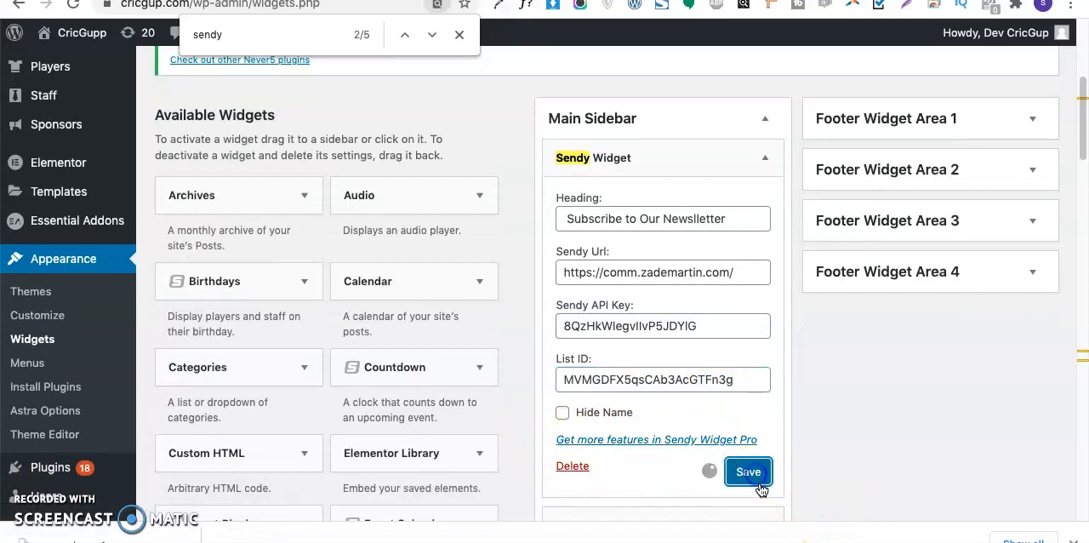
{"action": "left_click", "coordinate": [748, 472]}
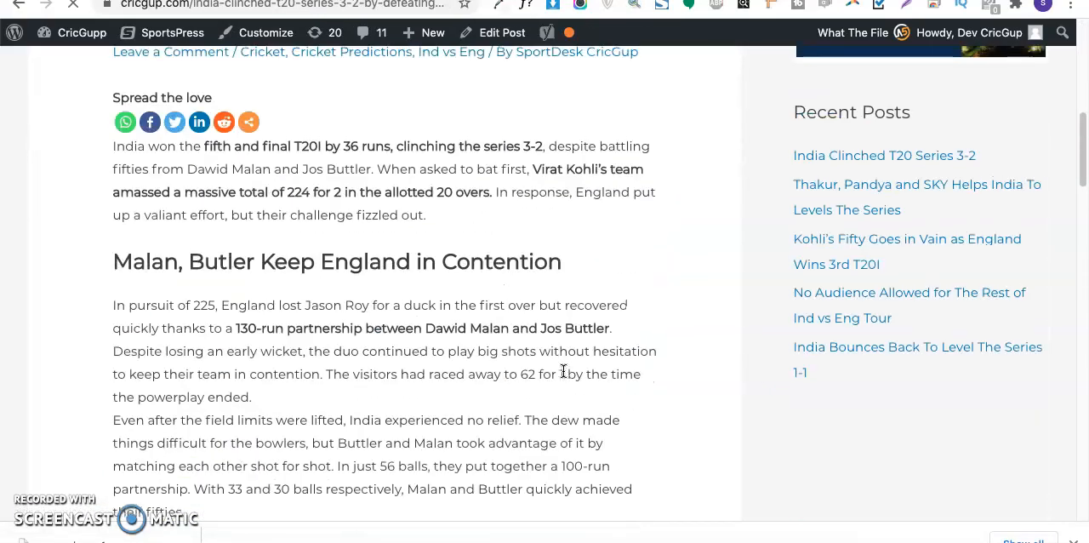
Submit a test signup with name and email 'sss' and dismiss the thanks alert
{"action": "scroll", "scroll_direction": "up", "scroll_amount": 3}
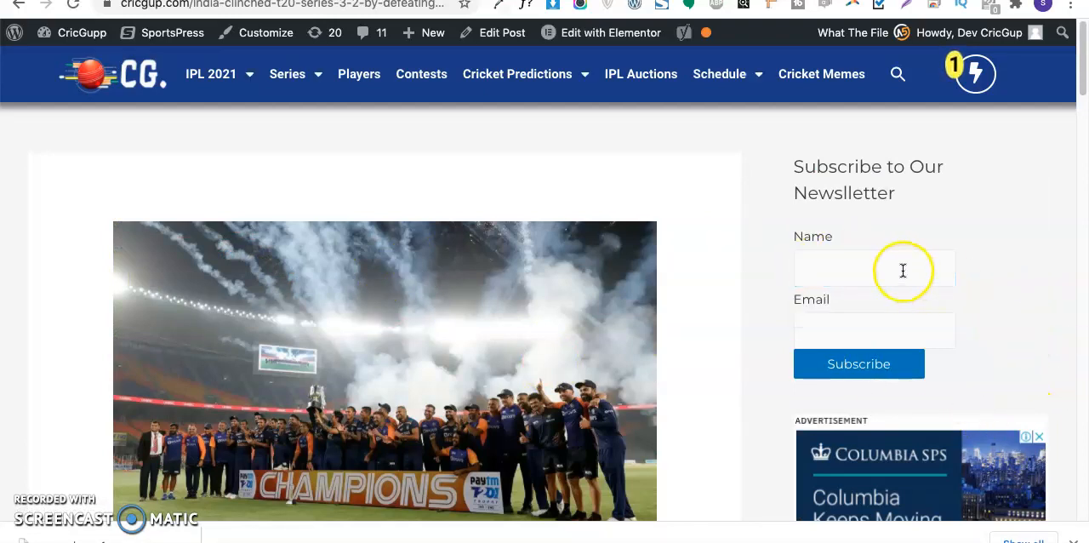
{"action": "type", "text": "sss"}
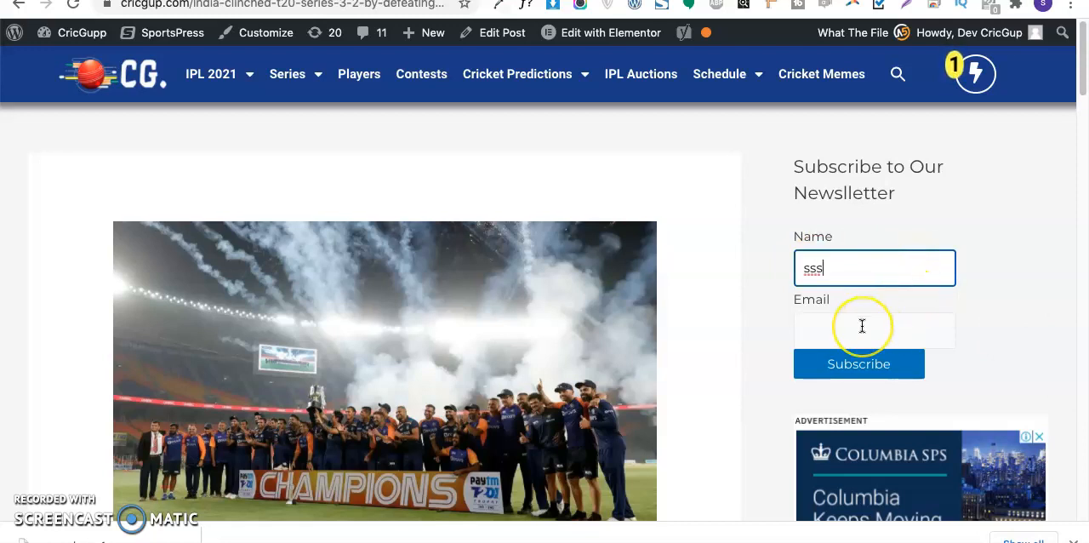
{"action": "type", "text": "sss@gmail"}
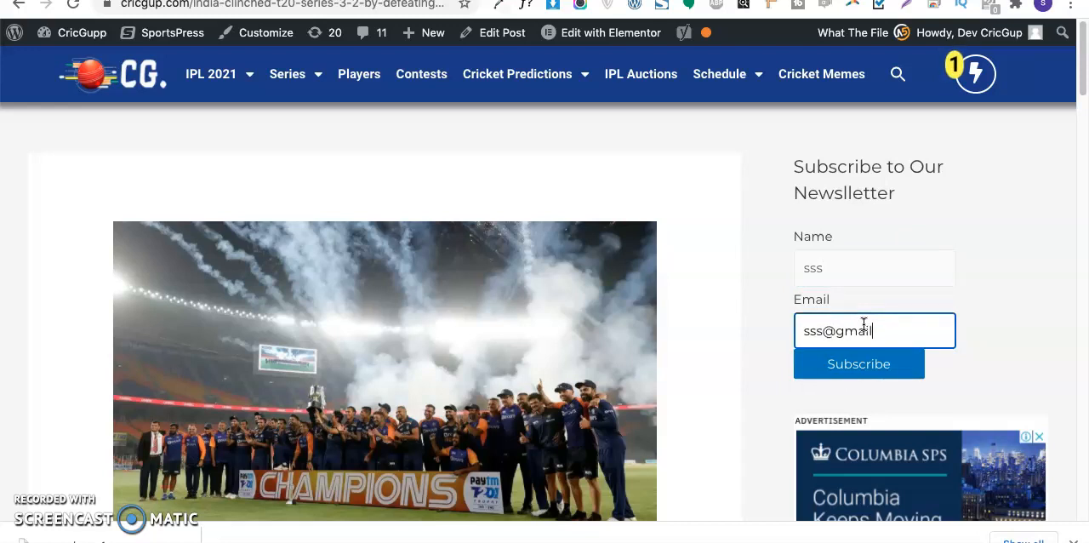
{"action": "left_click", "coordinate": [858, 363]}
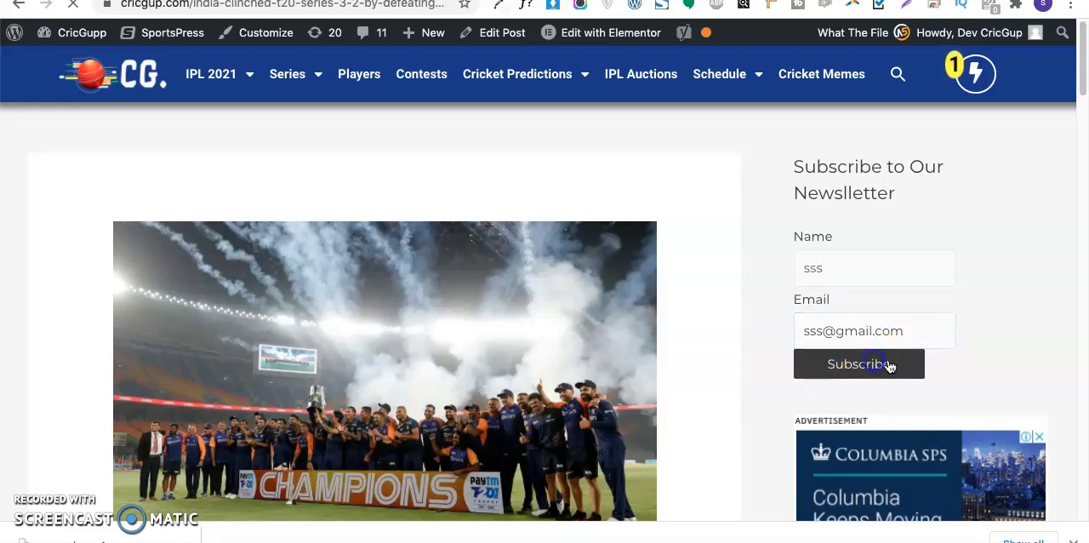
{"action": "left_click", "coordinate": [858, 363]}
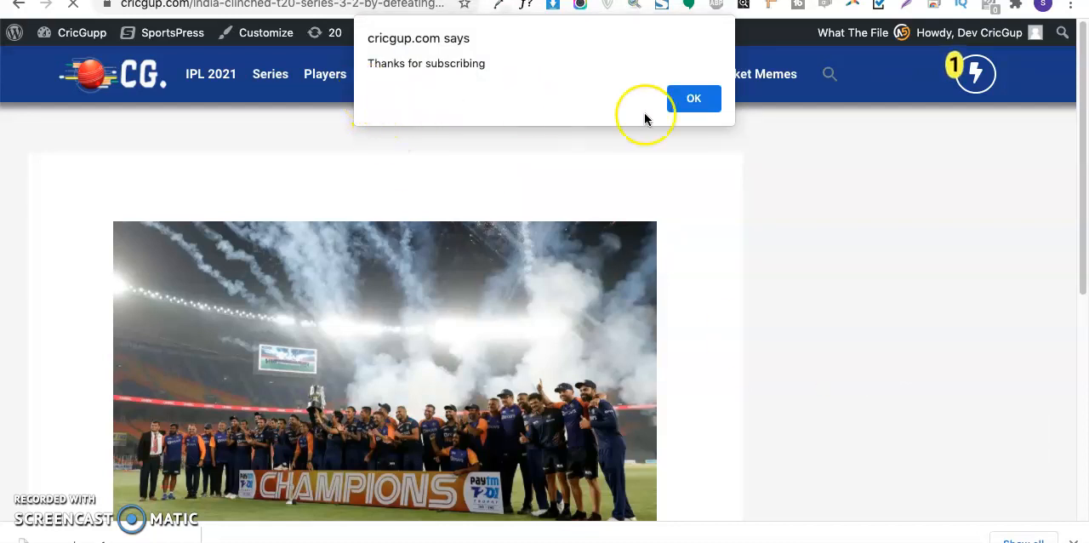
{"action": "left_click", "coordinate": [693, 98]}
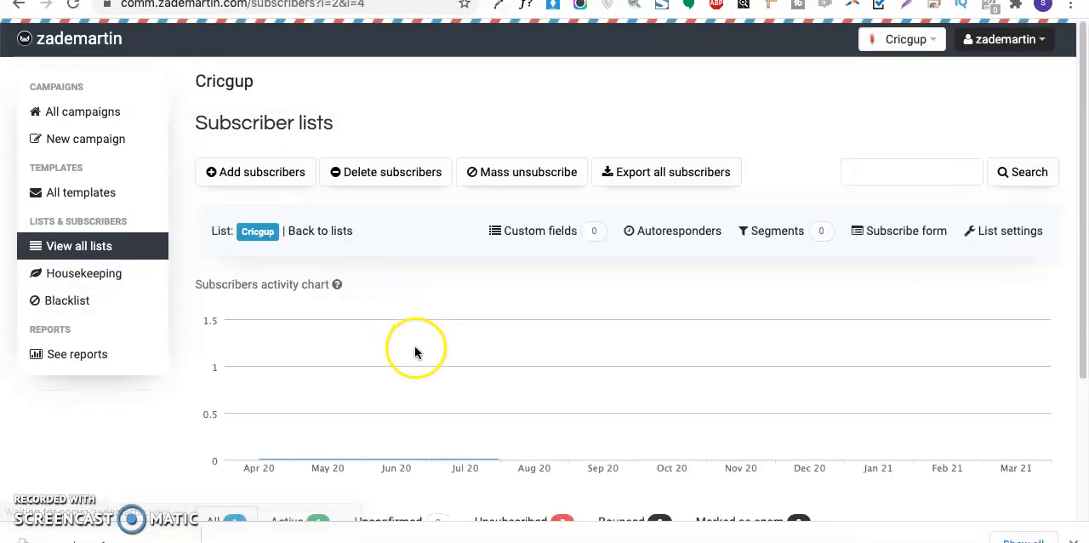
Scroll the Cricgup subscriber list to look for the new signup
{"action": "scroll", "scroll_direction": "down", "scroll_amount": 3}
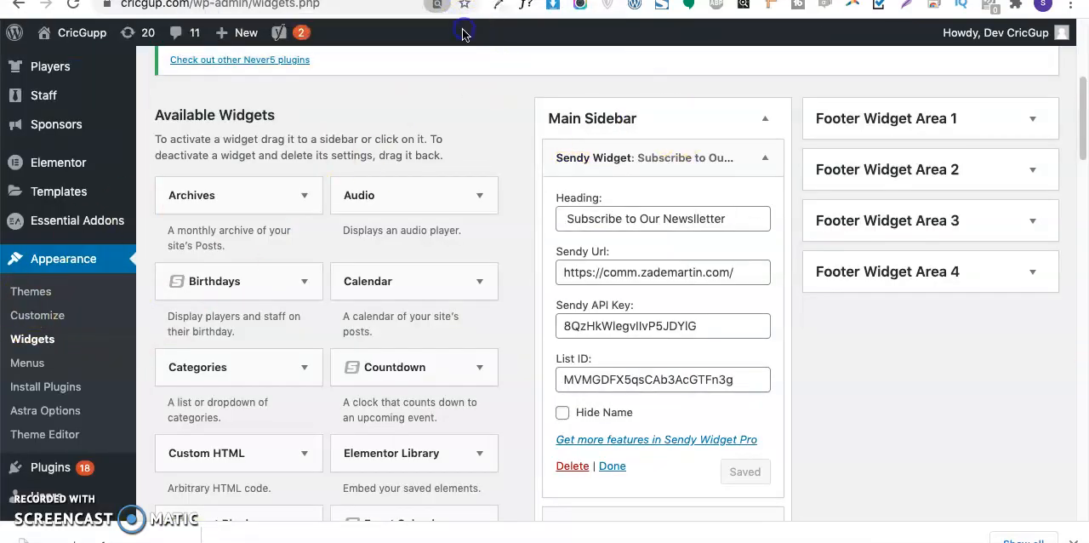
Go to Installed Plugins, listing 38 plugins with 26 active
{"action": "left_click", "coordinate": [764, 159]}
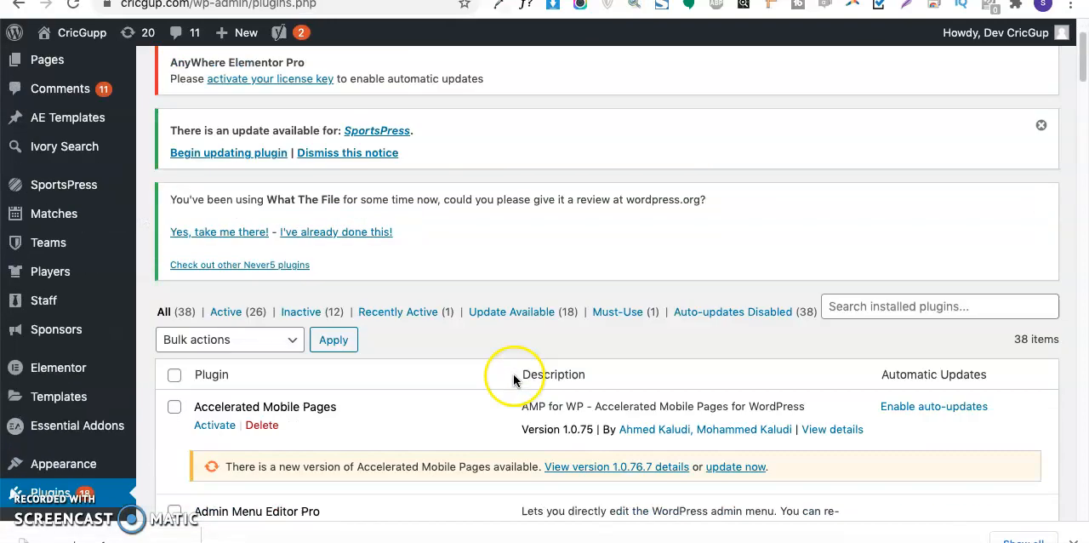
Scroll the installed plugins down to the inactive Embed Sendy 1.3.3 entry
{"action": "scroll", "scroll_direction": "down", "scroll_amount": 3}
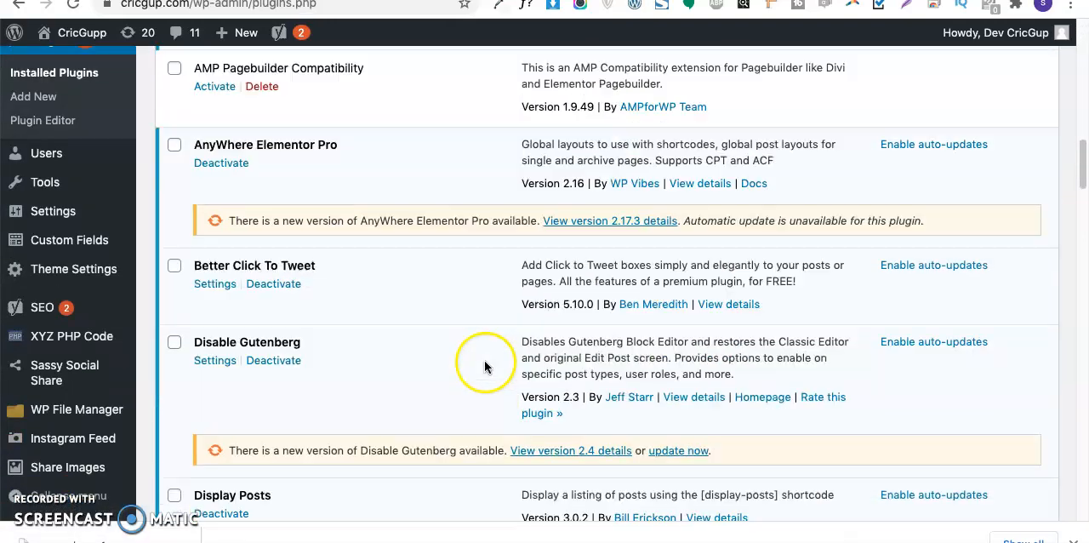
{"action": "scroll", "scroll_direction": "down", "scroll_amount": 3}
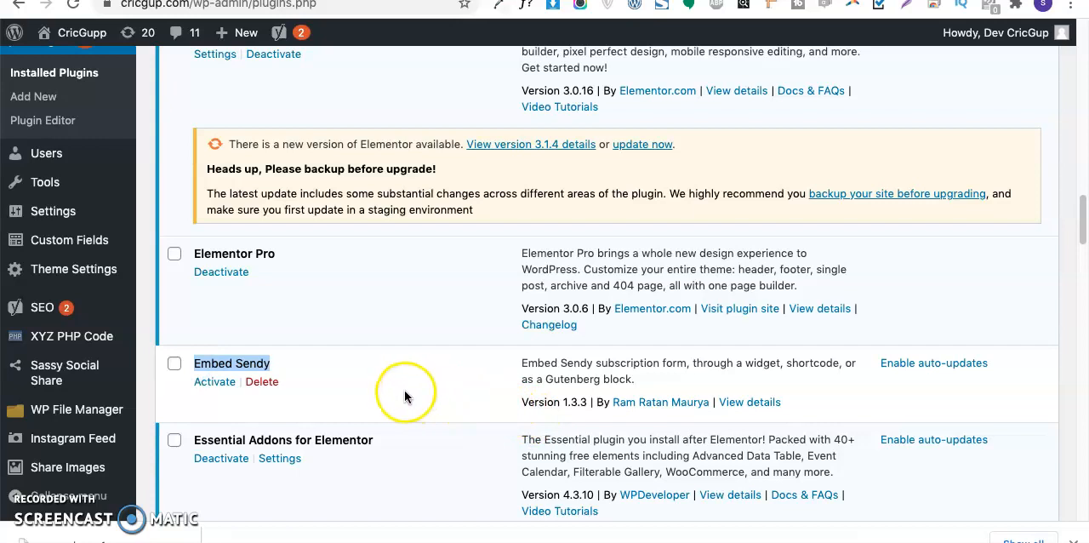
{"action": "mouse_move", "coordinate": [316, 423]}
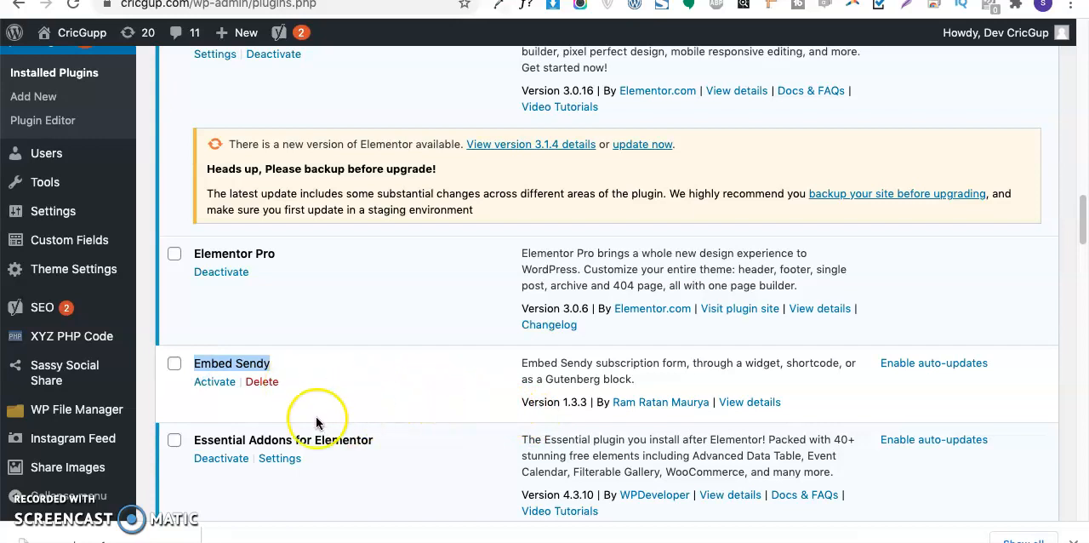
{"action": "scroll", "scroll_direction": "down", "scroll_amount": 3}
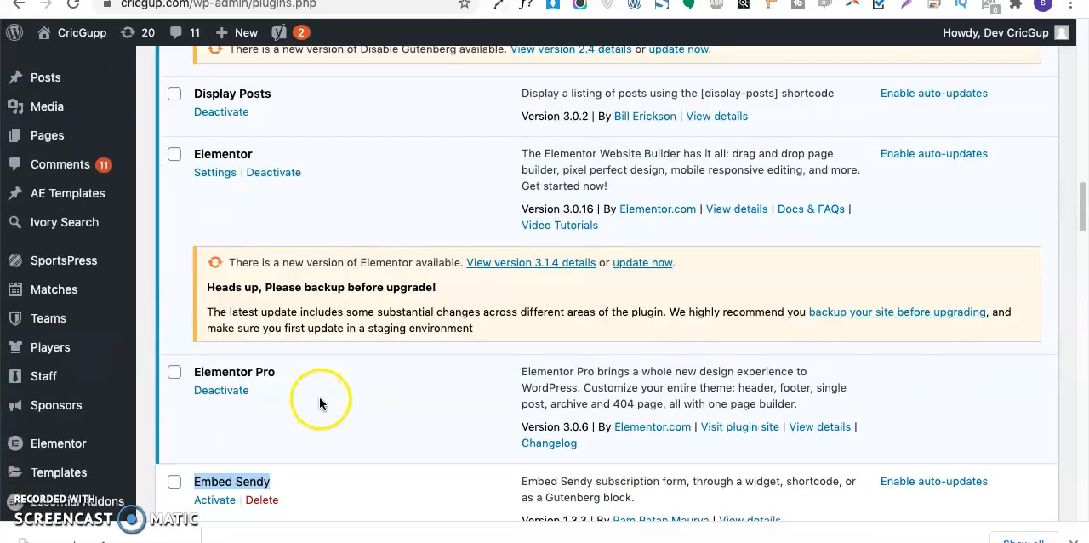
{"action": "scroll", "scroll_direction": "down", "scroll_amount": 3}
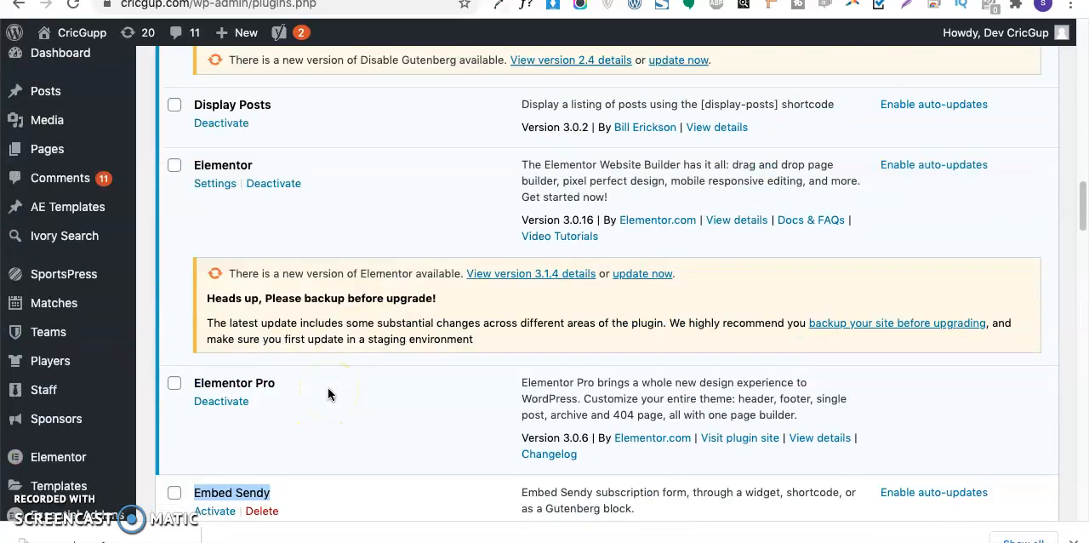
{"action": "scroll", "scroll_direction": "down", "scroll_amount": 3}
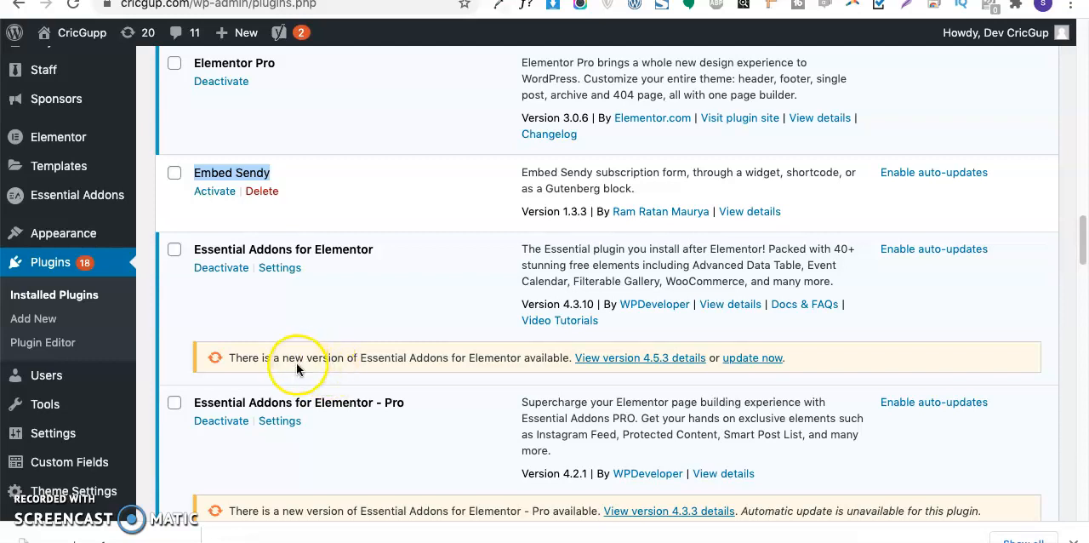
{"action": "scroll", "scroll_direction": "down", "scroll_amount": 3}
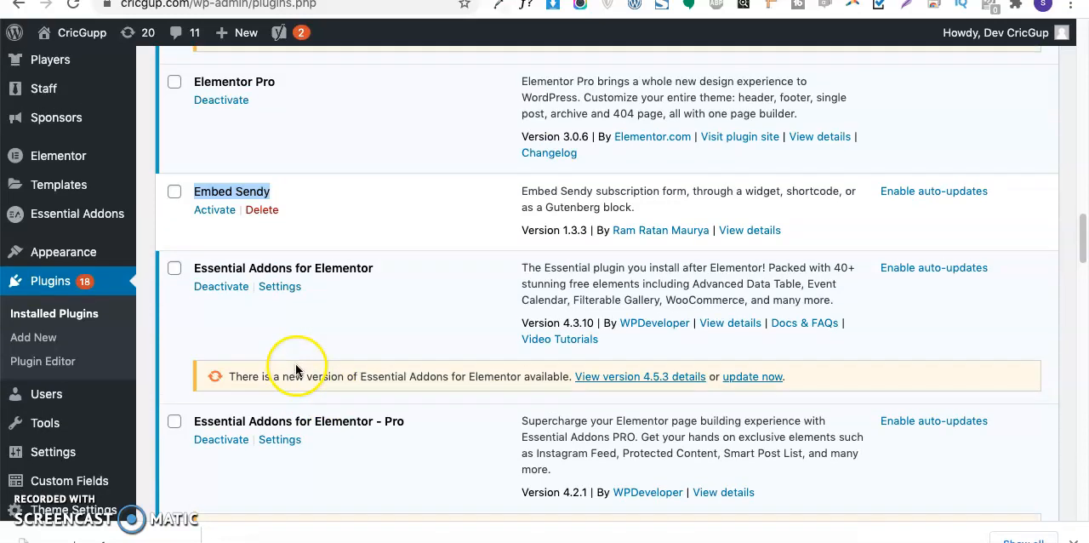